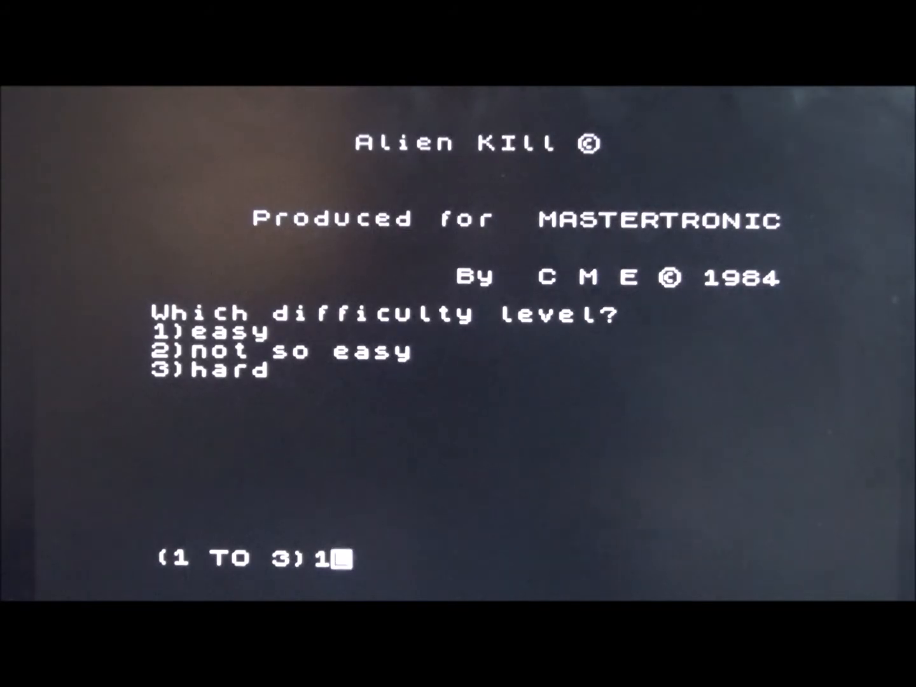
Step: Start a round on easy difficulty, play it, then enter '11' and 'L' at the difficulty prompt
key(enter)
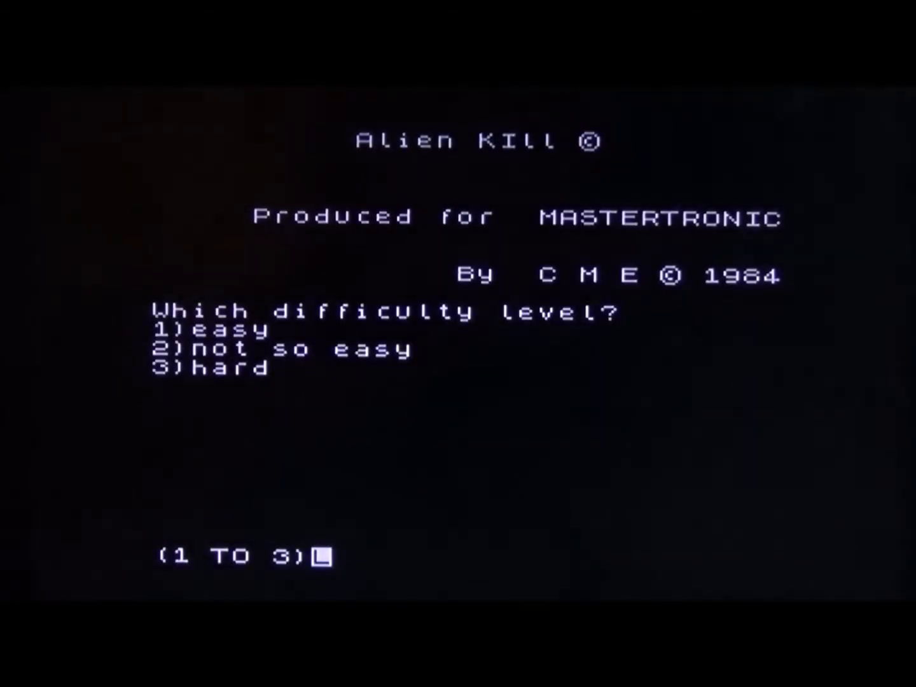
text(11)
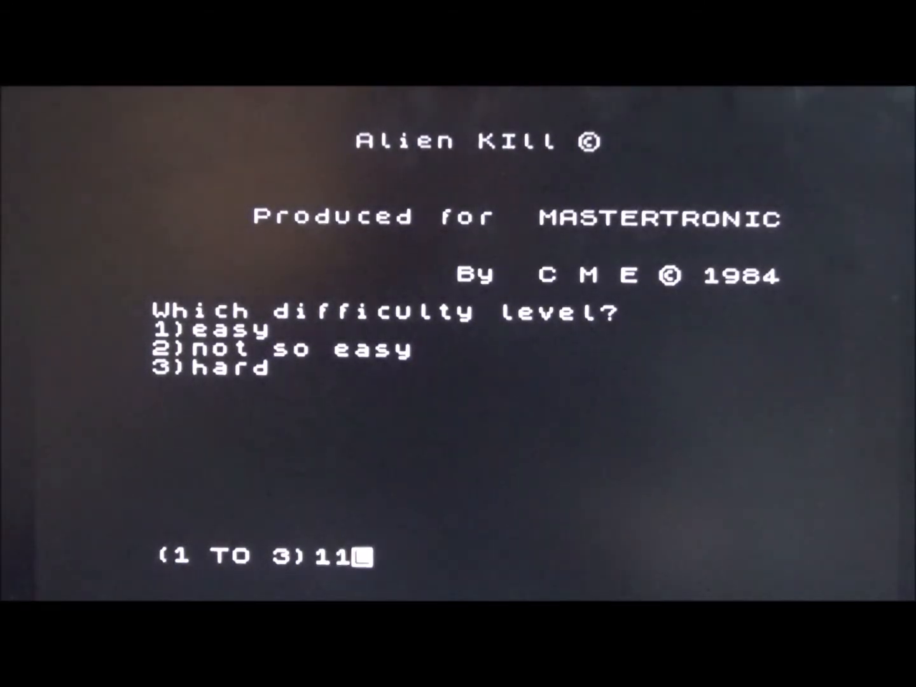
text(L)
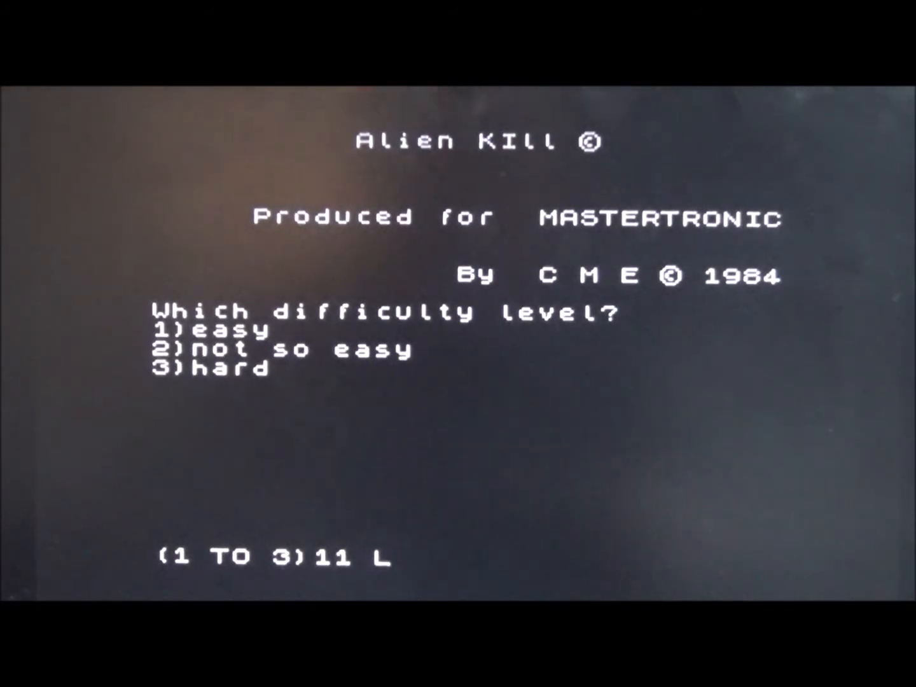